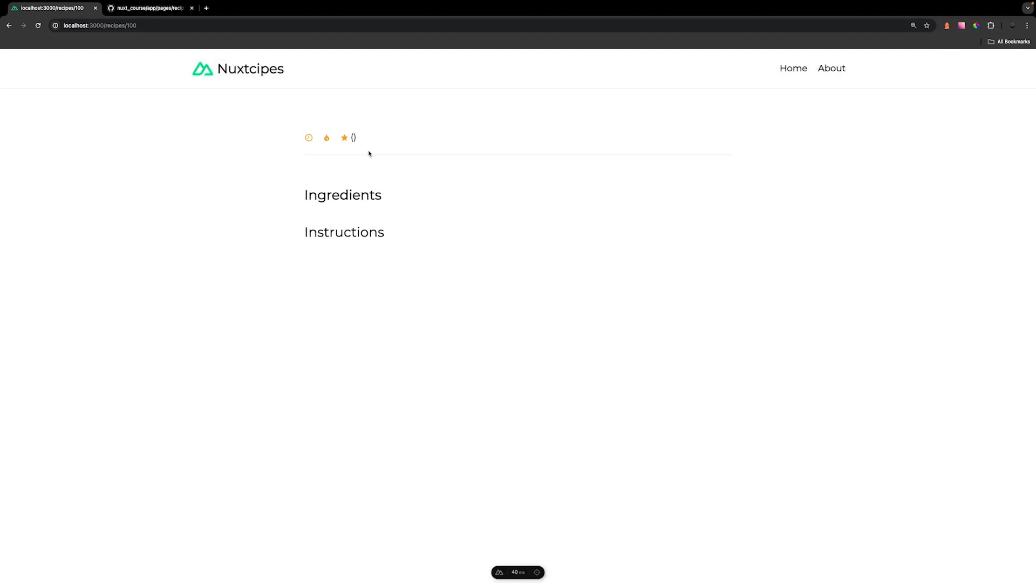
mouse_move(440, 218)
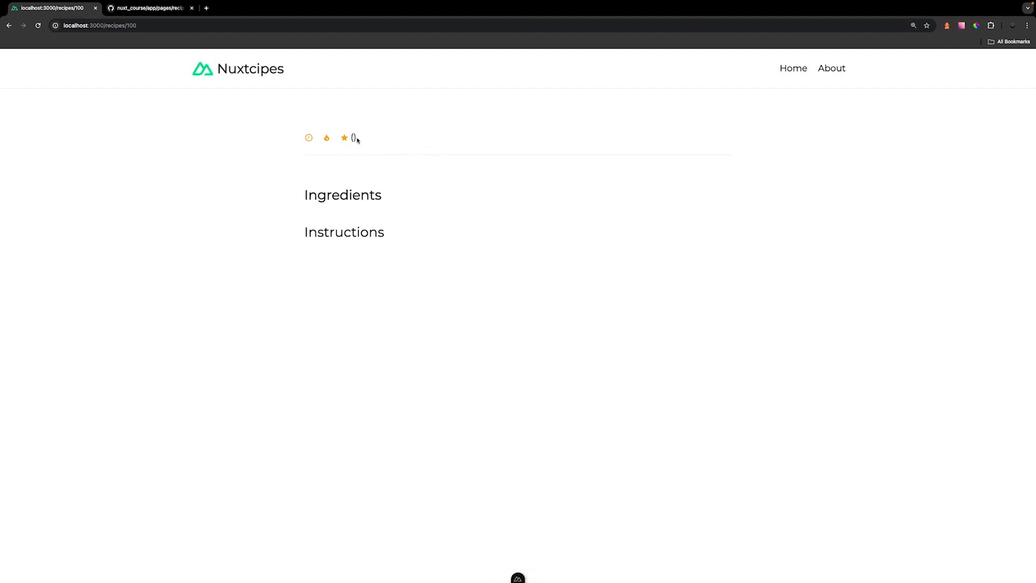
mouse_move(416, 167)
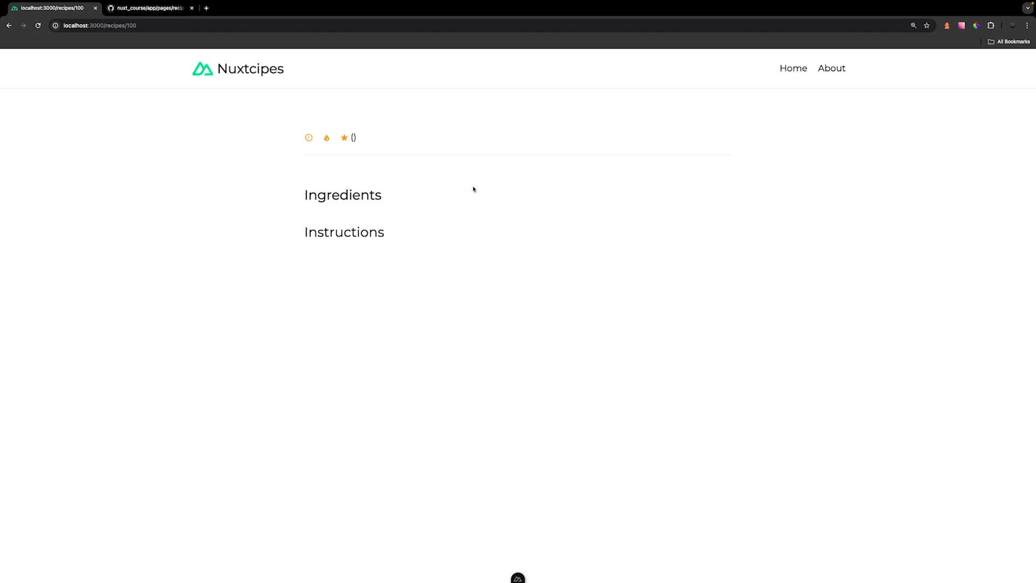
mouse_move(425, 170)
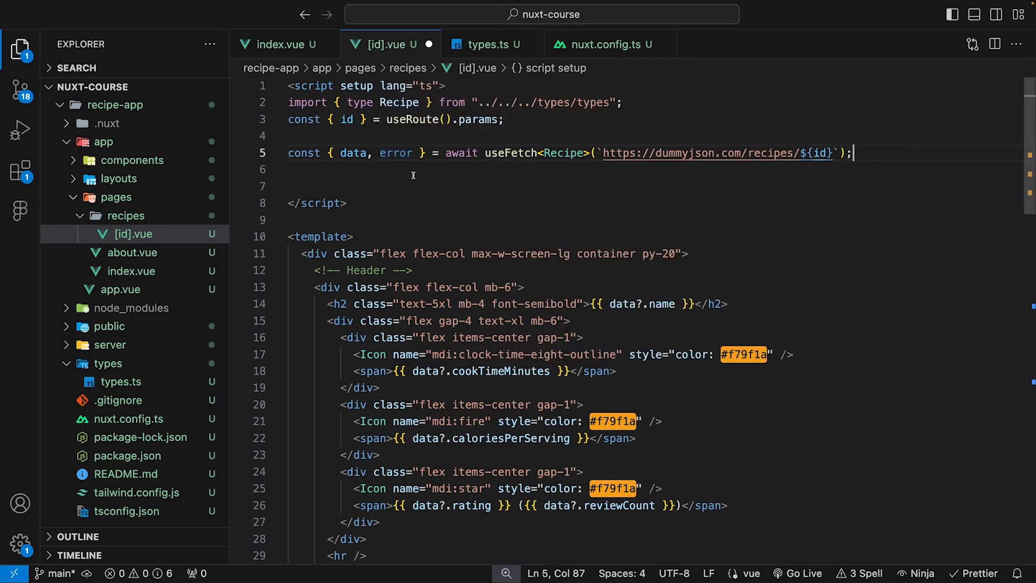
Step: After useFetch in [id].vue, add if (error.value) throwing createError with statusCode: error.value?.statusCode
double_click(395, 153)
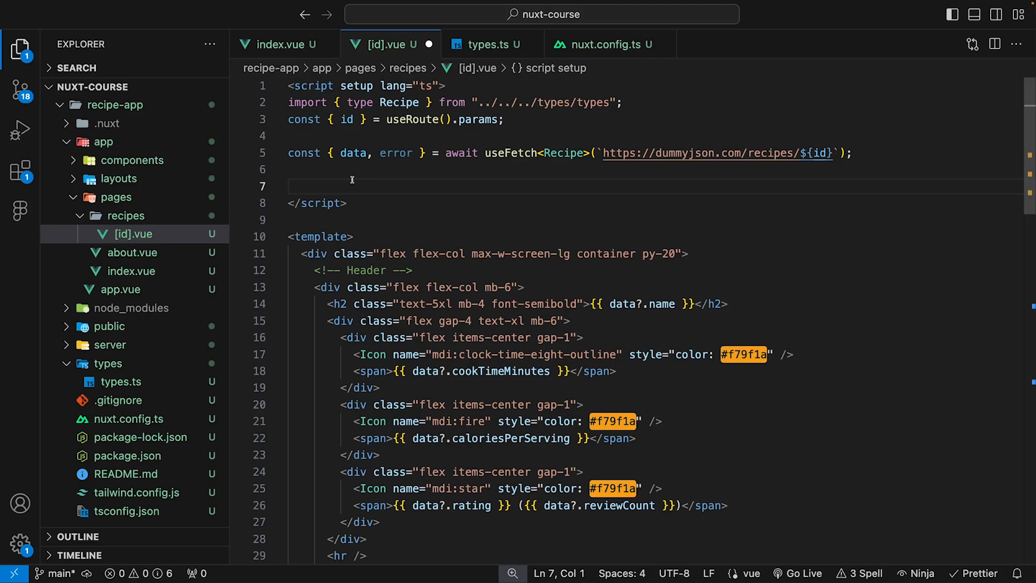
text(if (error.value) {})
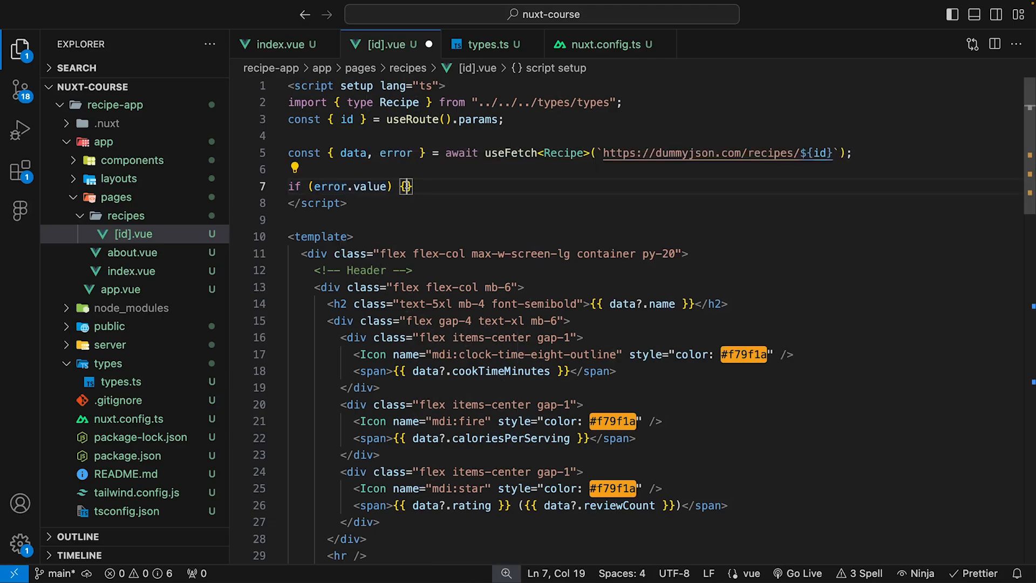
text(throw createError({});)
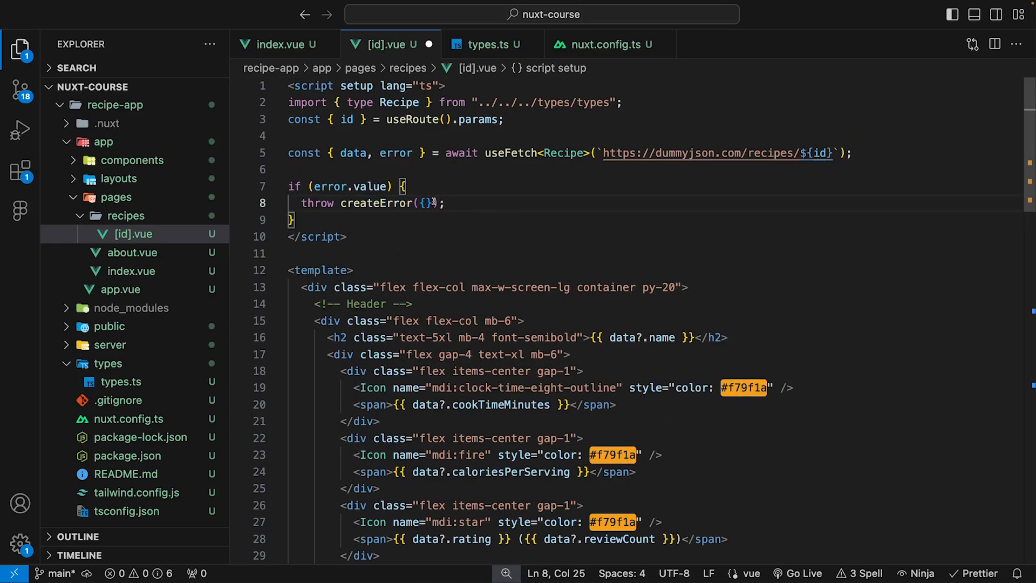
click(425, 203)
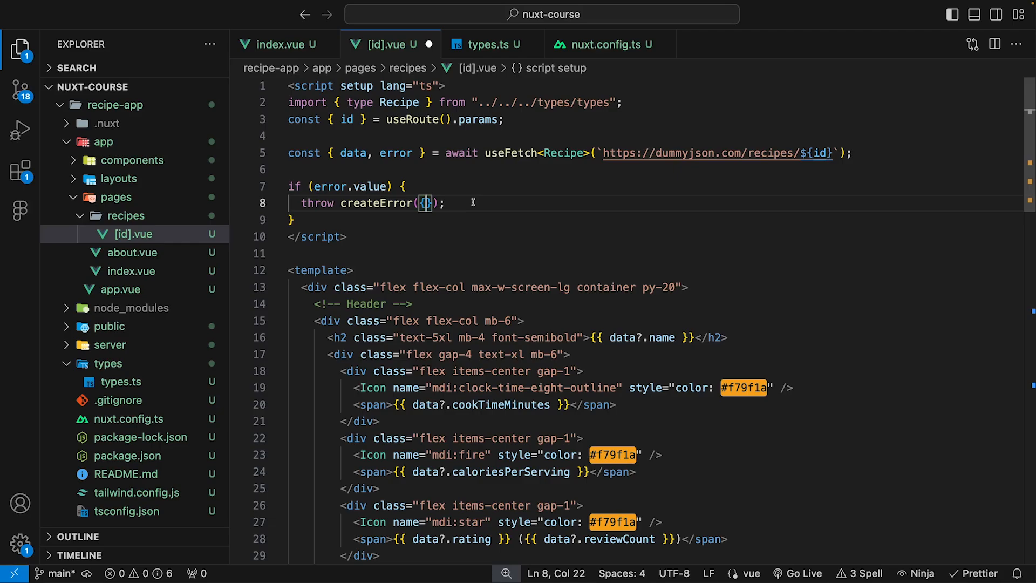
double_click(423, 203)
text({)
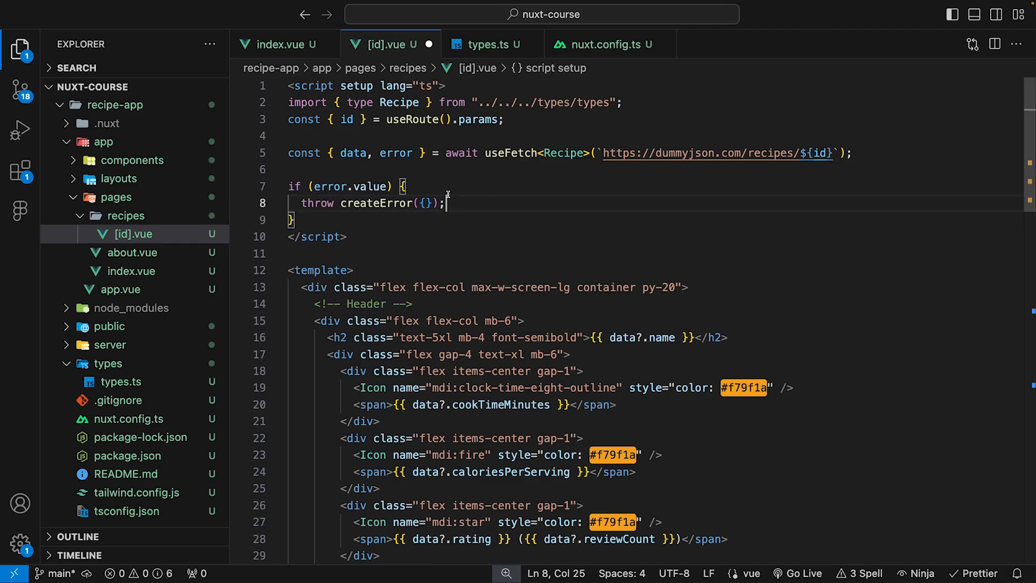
text(statusCode: error.value?.statusCode,)
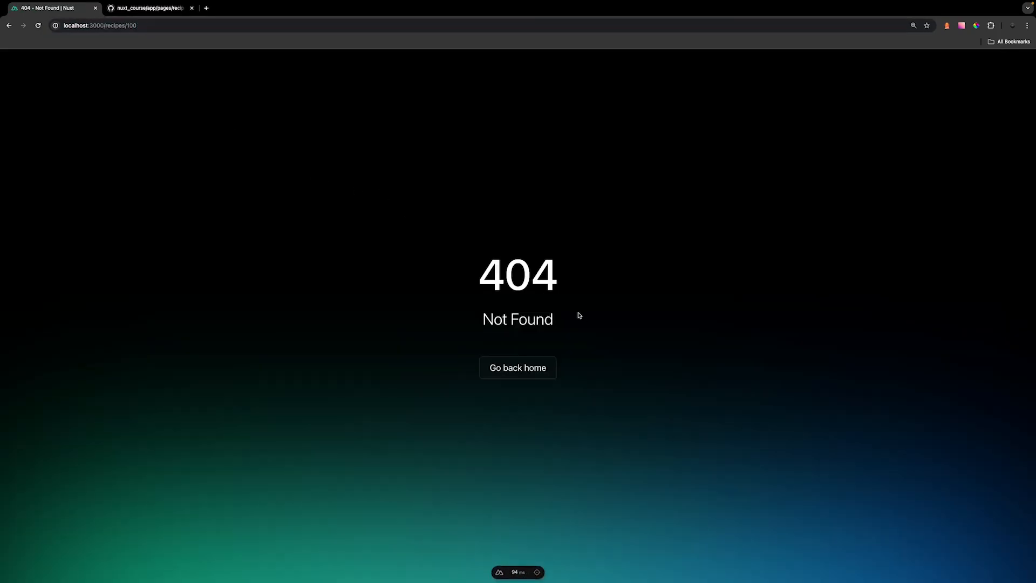
mouse_move(558, 322)
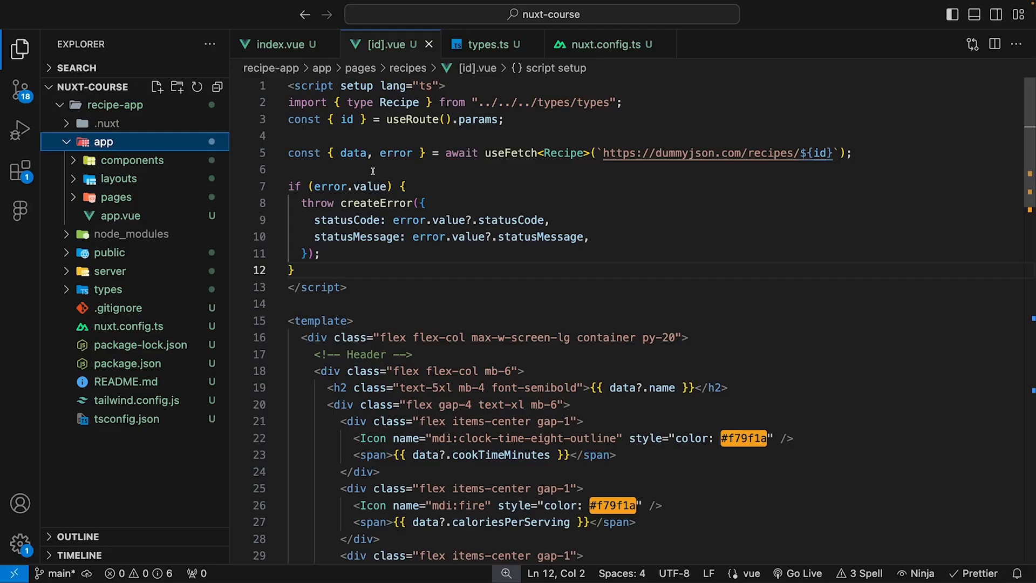
mouse_move(188, 104)
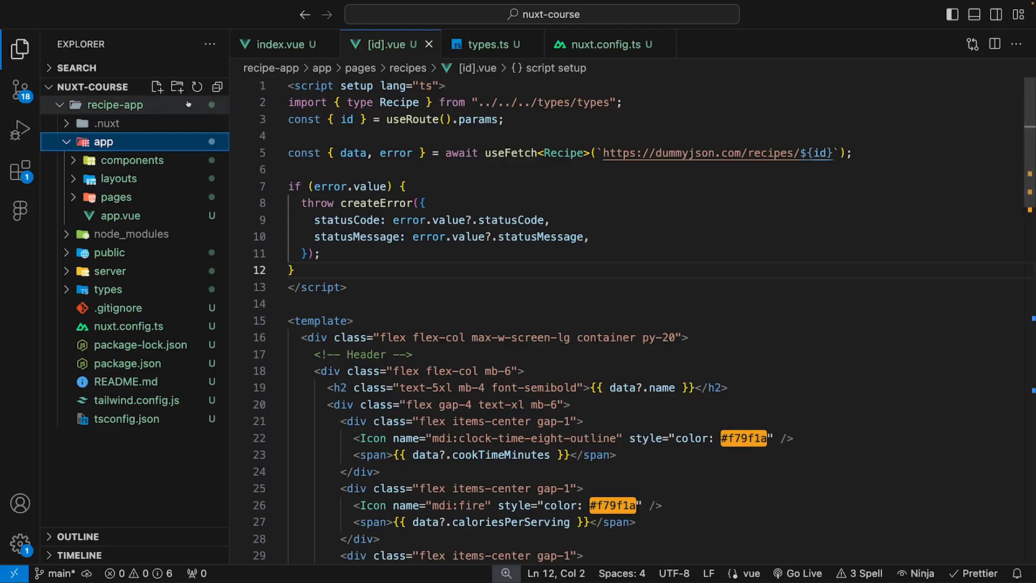
Step: Name the new app file error.vue and scaffold it with the vbase script/template snippet
text(error.vue)
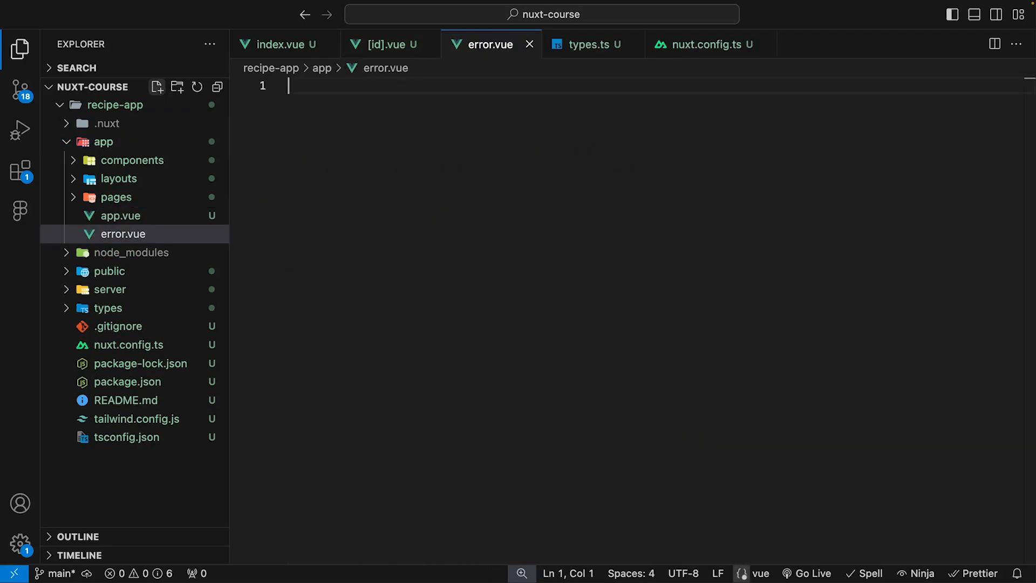
text(vbase)
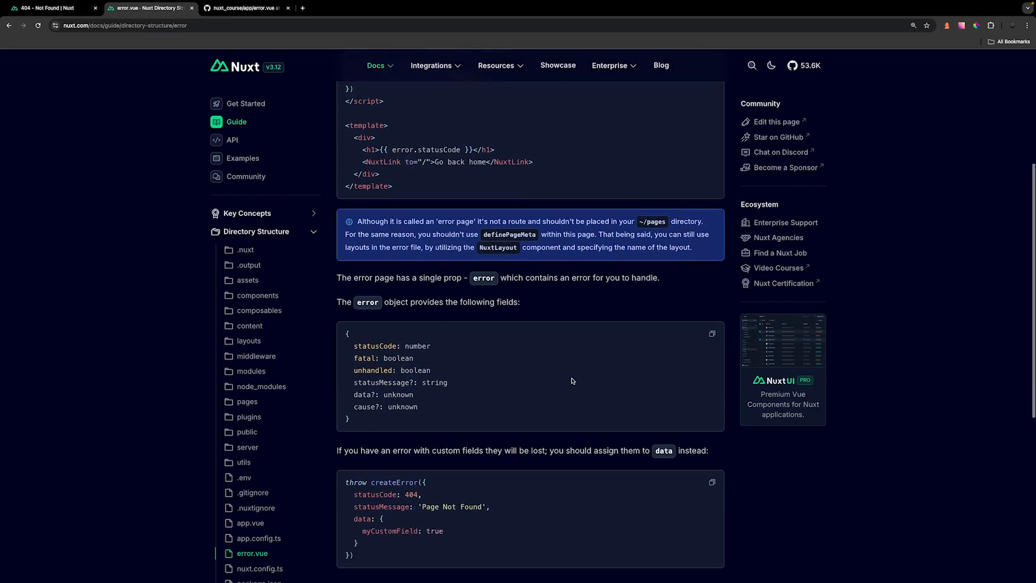
scroll(down, 3)
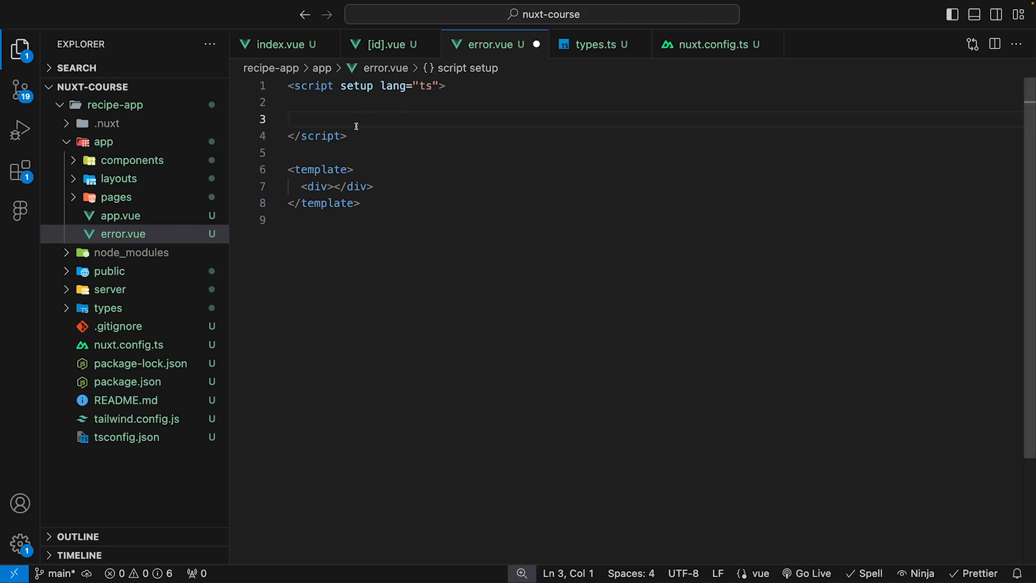
Step: Import type NuxtError from "#app" and defineProps({ error: Object as () => NuxtError })
text(defineProps({\n  error: Object,\n});)
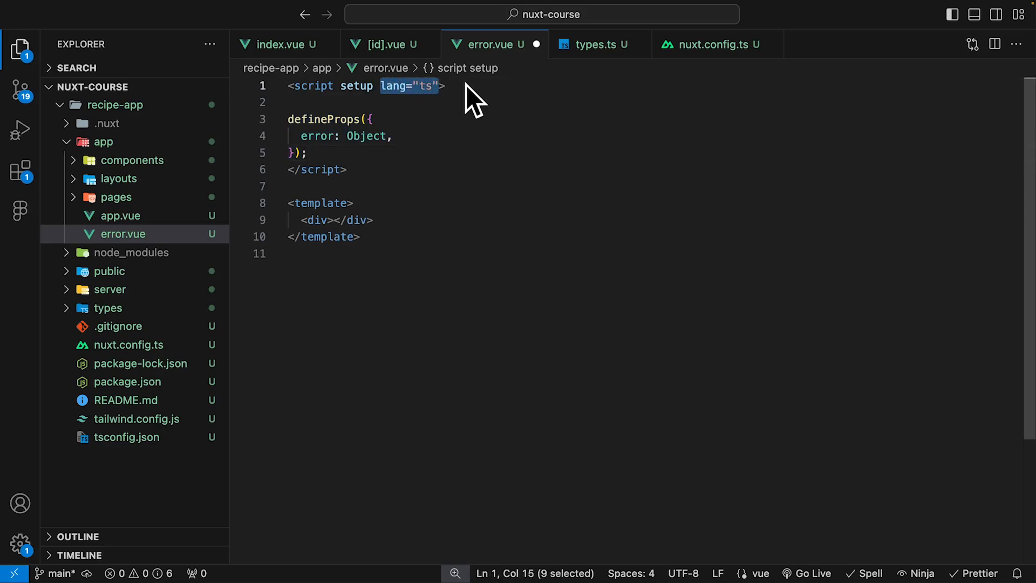
click(448, 87)
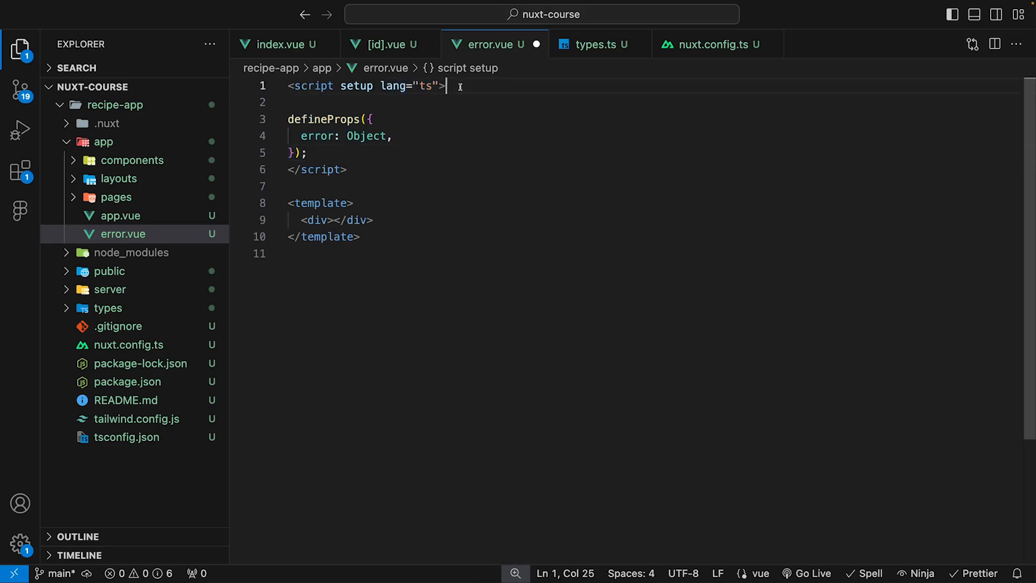
text(import type { NuxtError } from "#app";)
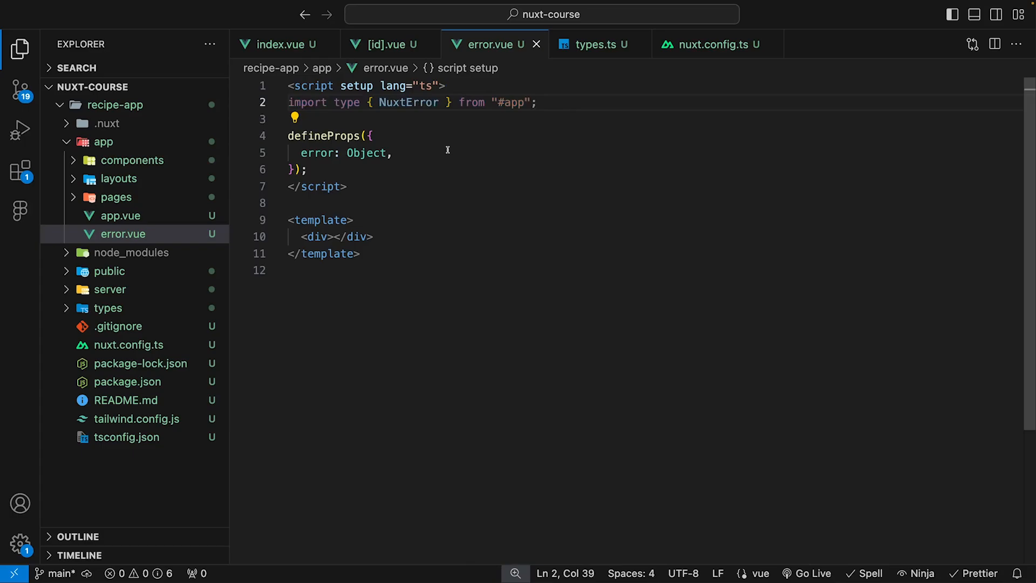
text(as () => NuxtError)
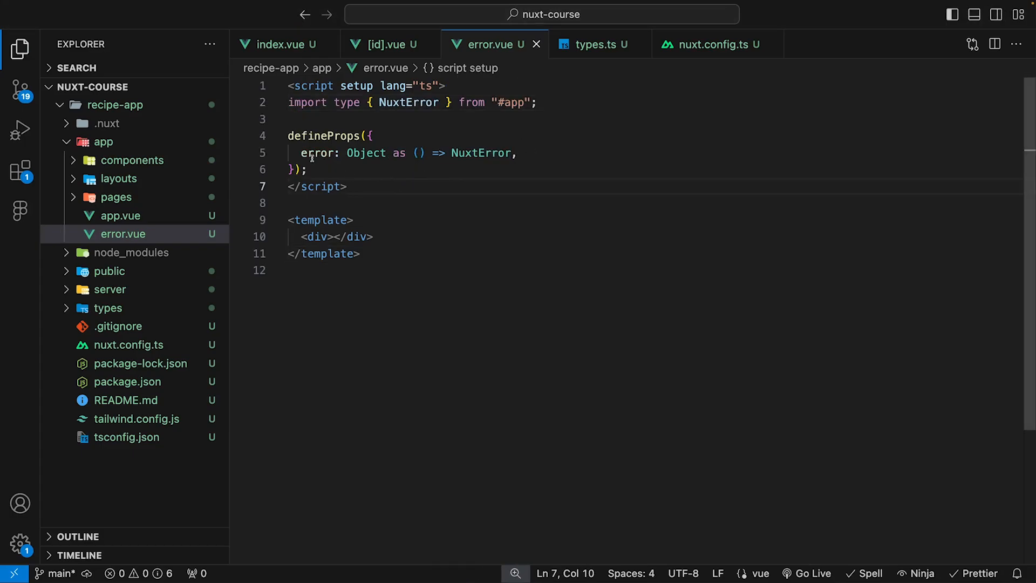
double_click(318, 152)
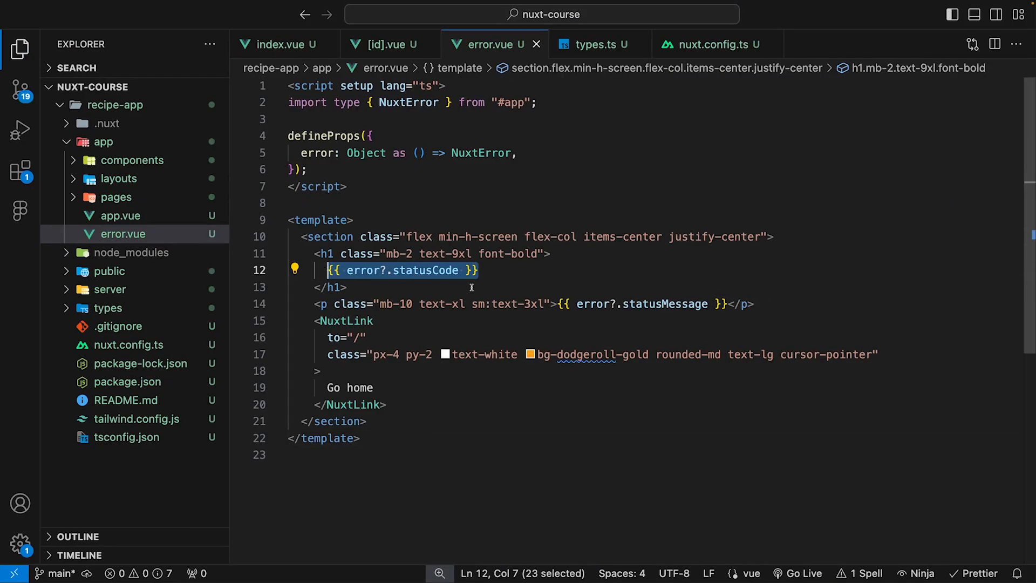
Step: Check the template's error?.statusMessage expression, then select the recipe address in Chrome to test
double_click(641, 304)
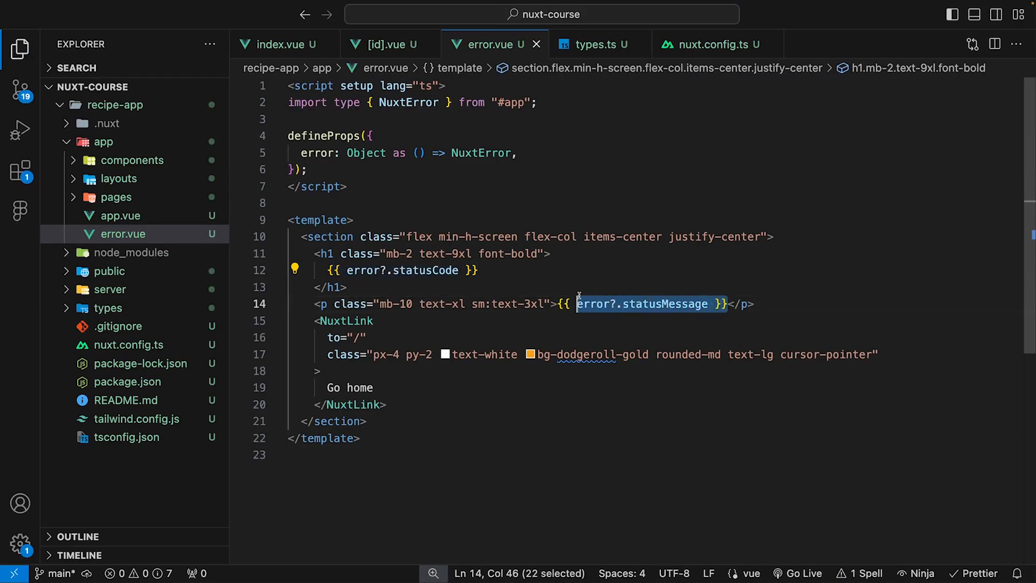
click(49, 7)
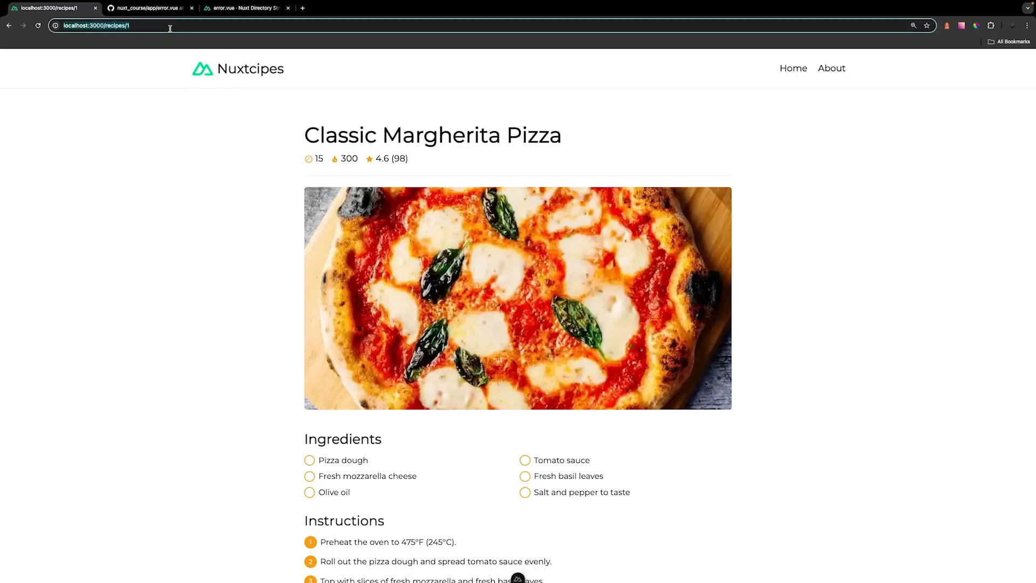